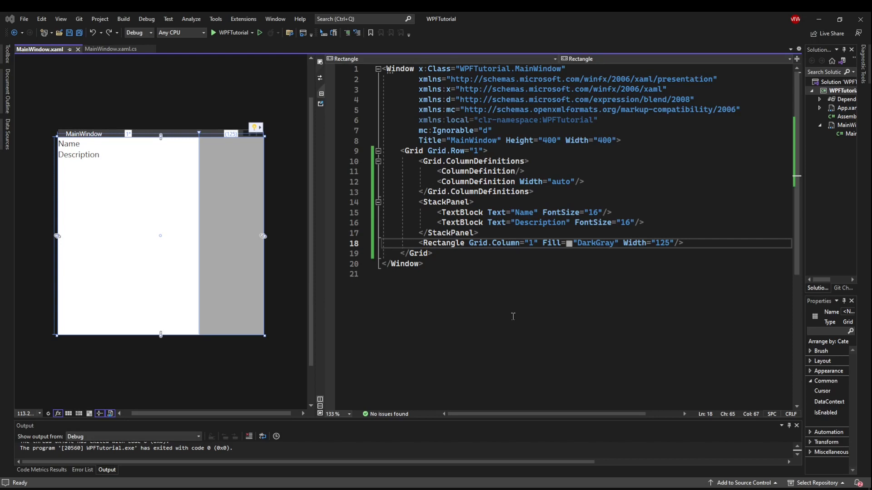
mouse_move(83, 181)
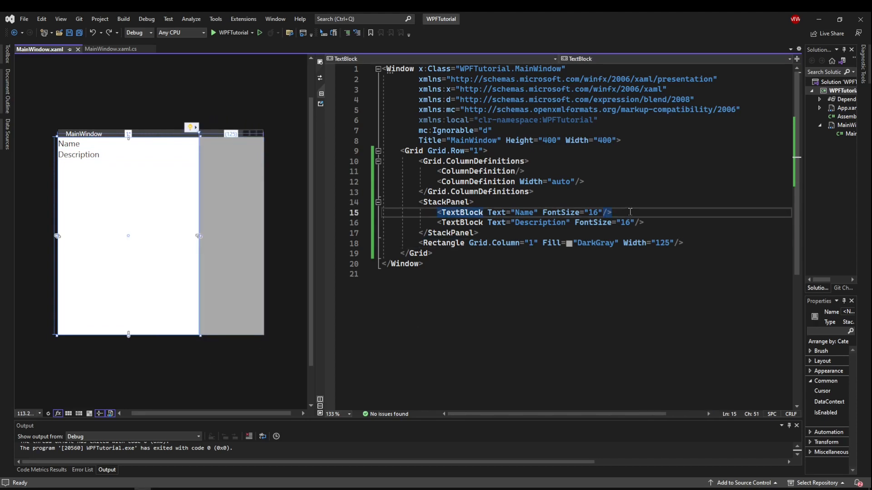
Step: Add an Expander in the StackPanel and move the Description TextBlock (FontSize 16) inside it
text(Expander>)
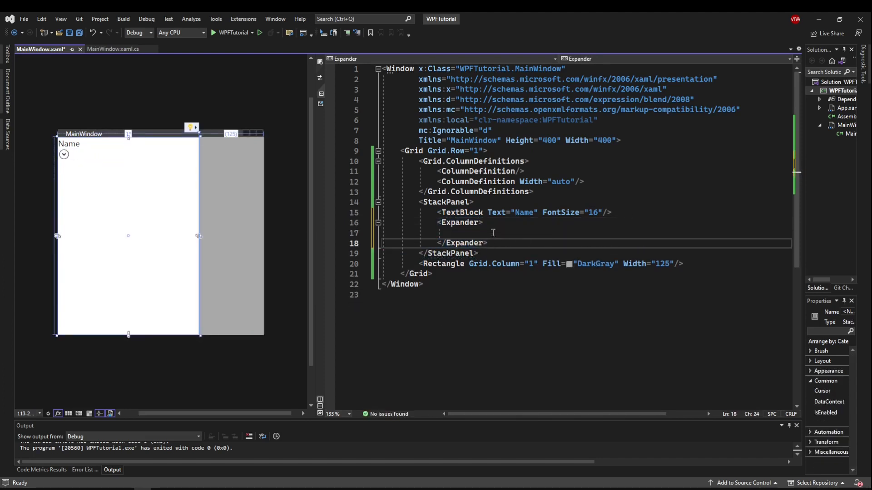
text(<TextBlock Text="Description" FontSize="16"/>)
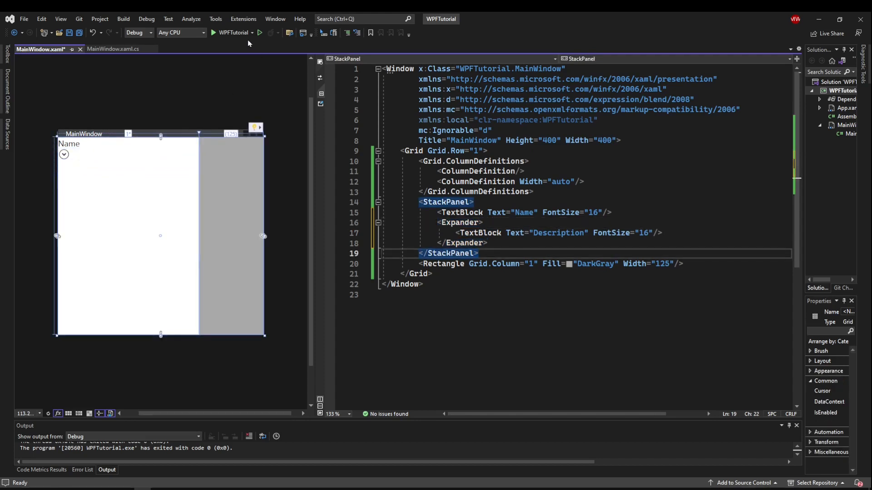
click(213, 32)
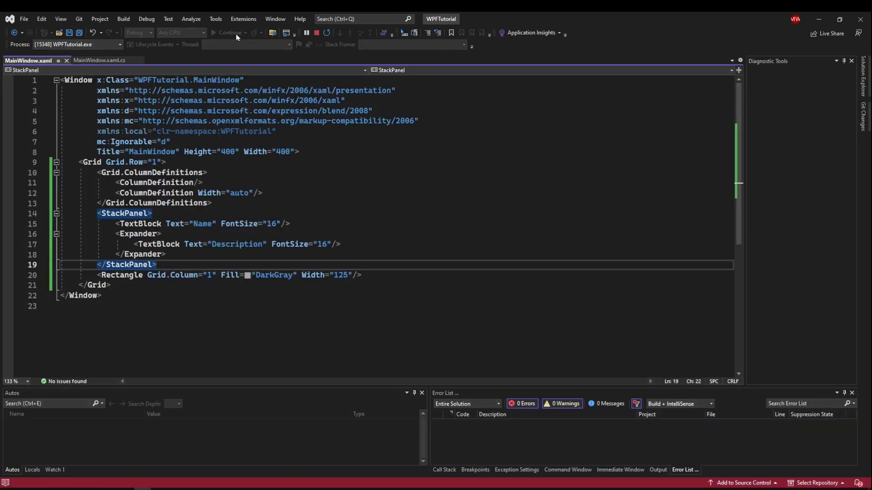
click(214, 32)
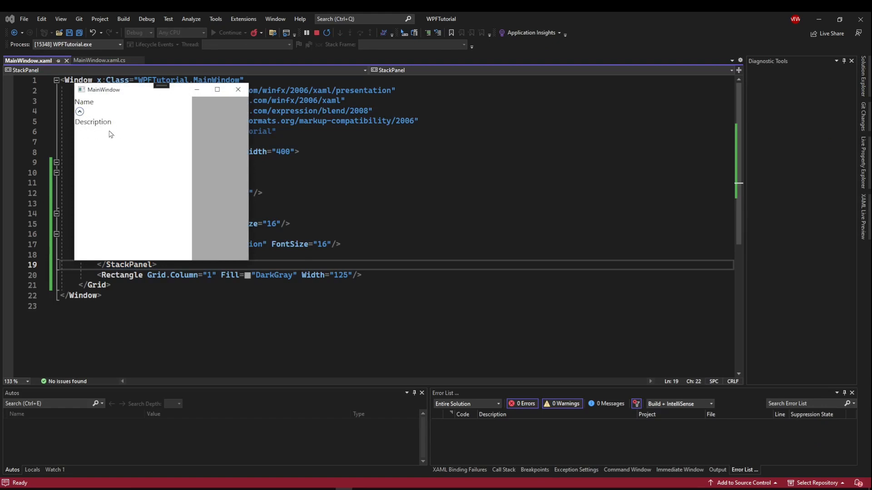
click(79, 110)
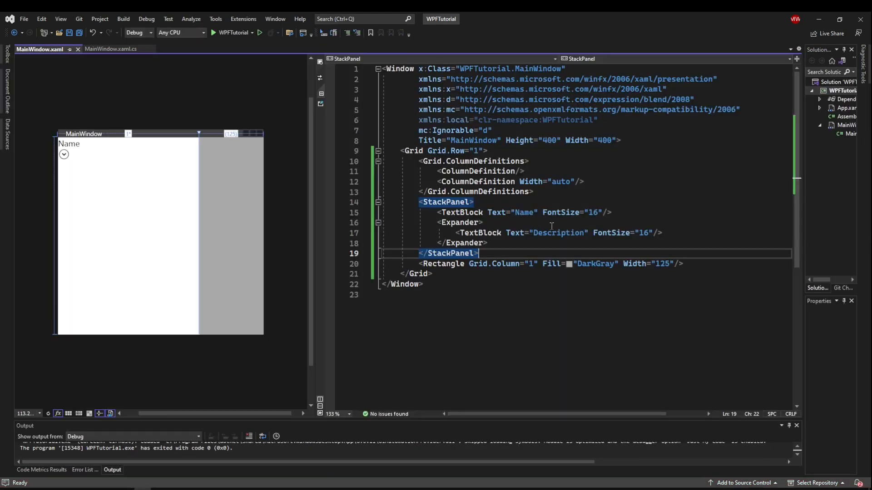
Step: Give the description Expander the header "More details"
click(457, 221)
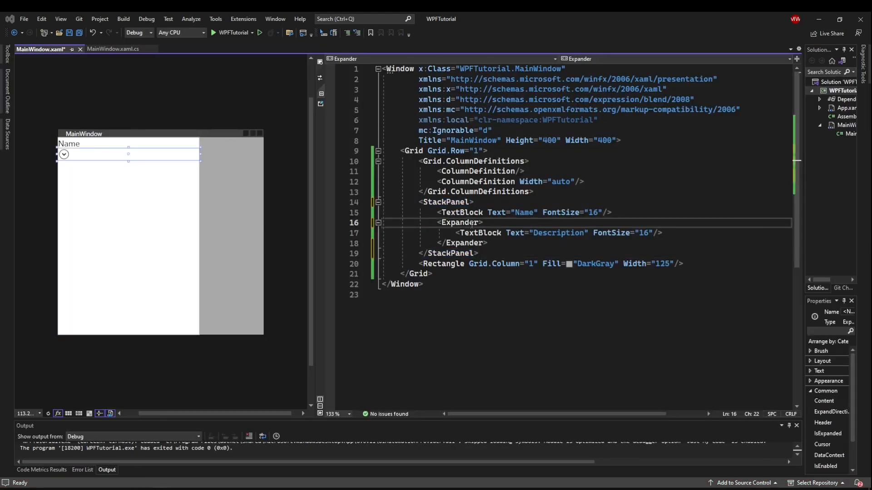
text(Header=")
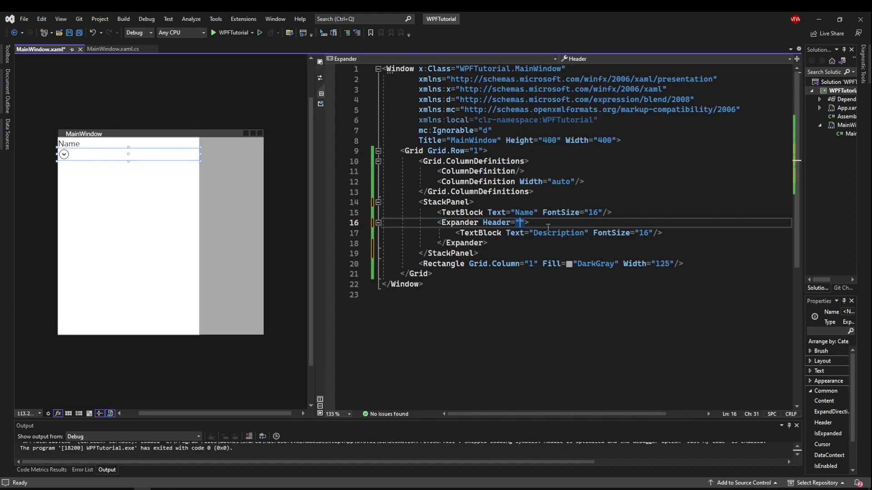
text(More details)
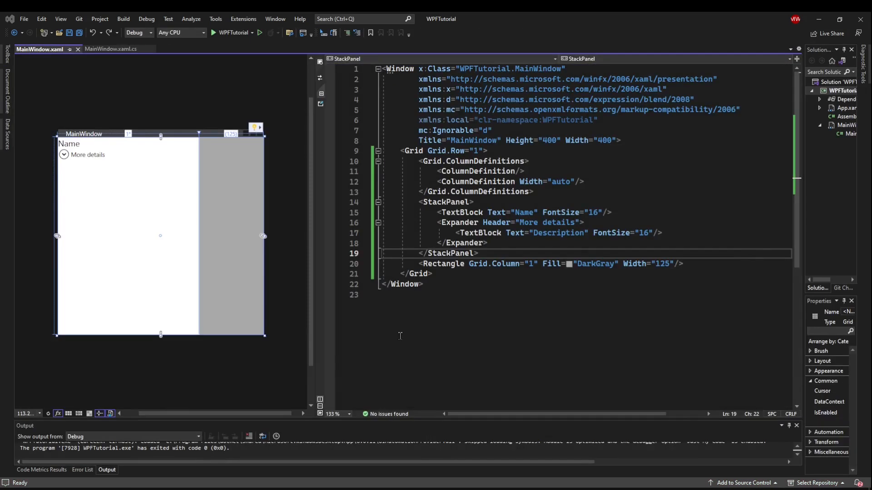
mouse_move(467, 233)
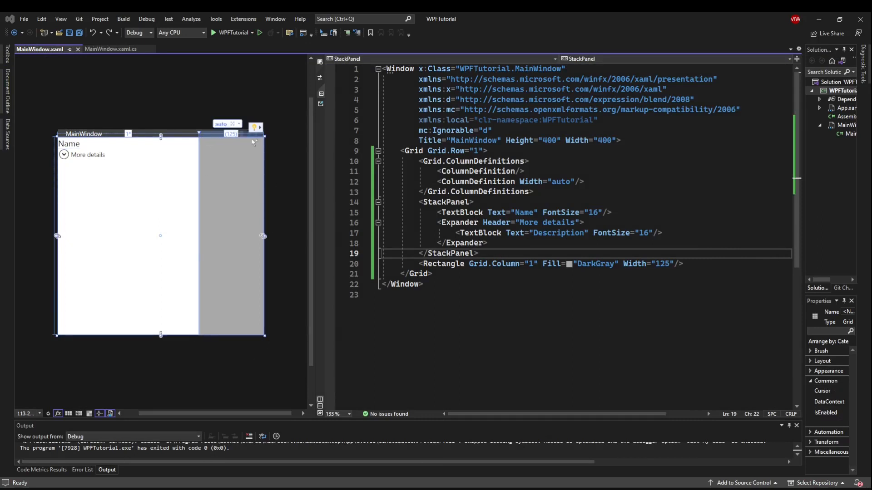
Step: Wrap the DarkGray Rectangle in a new Expander that takes over Grid.Column="1"
key(enter)
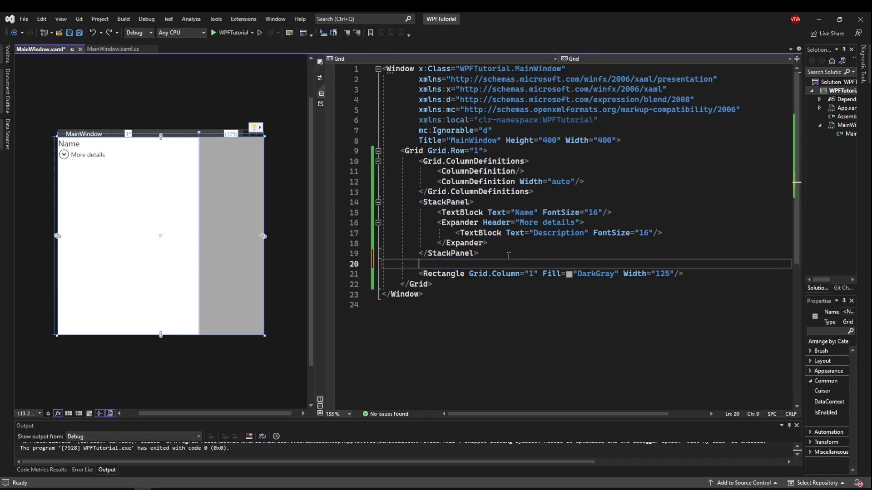
text(<Expander>)
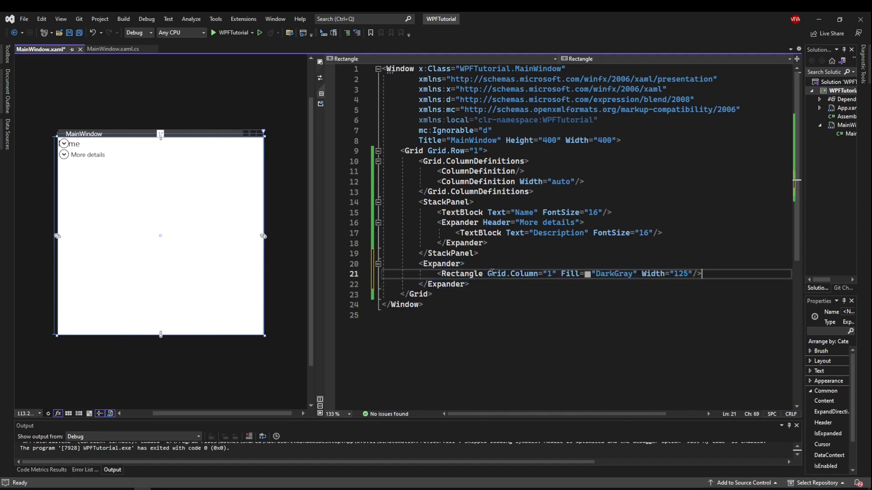
double_click(512, 273)
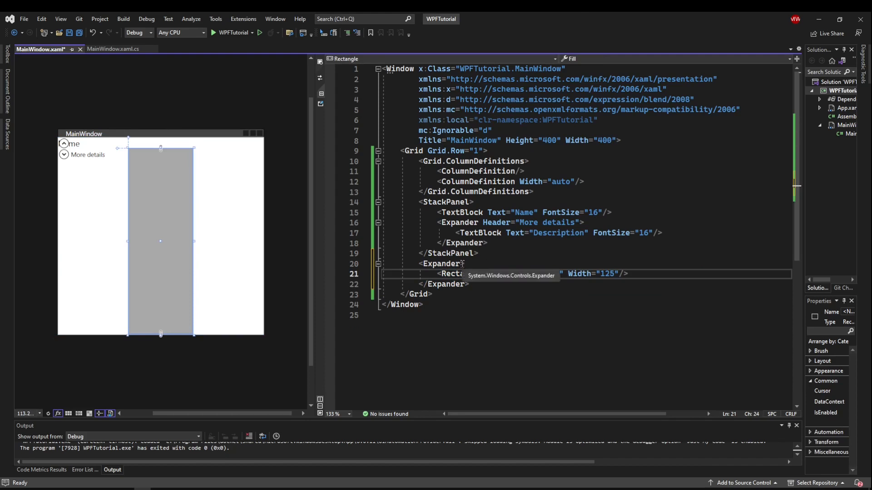
text(Grid.Column="1" D)
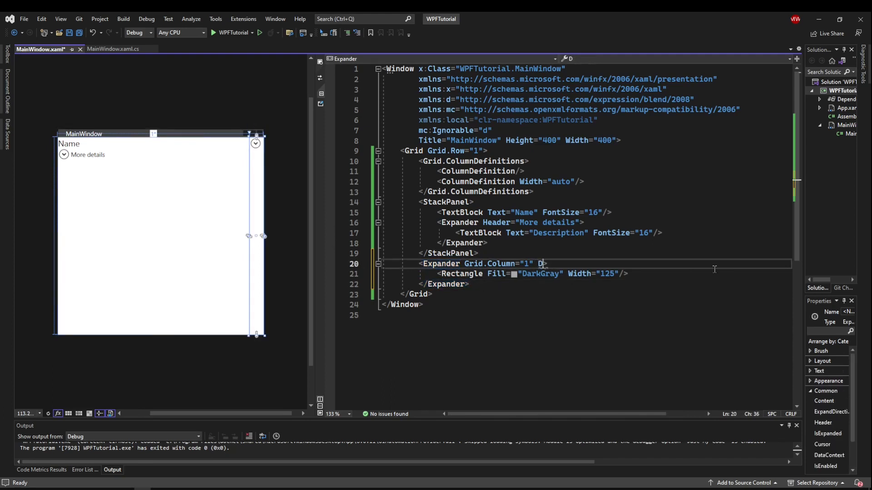
Step: Set the side Expander's ExpandDirection to Left and check the auto-width column definition
text(ExpandDirection=")
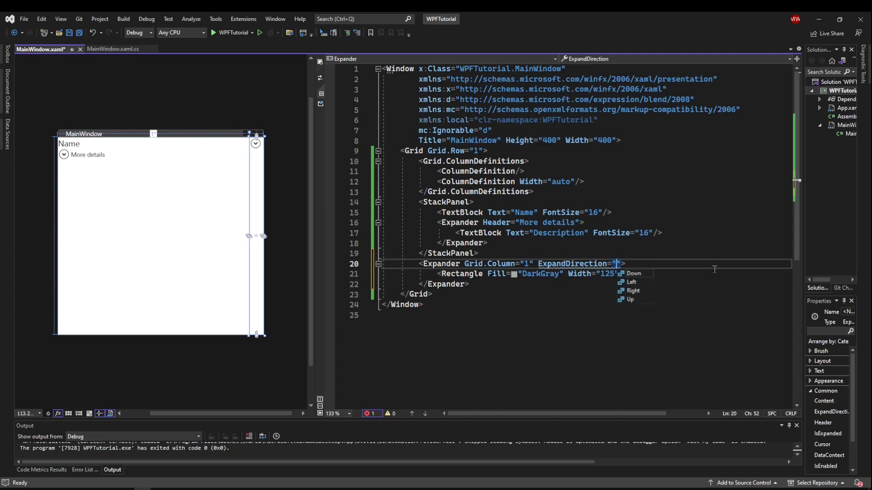
click(631, 281)
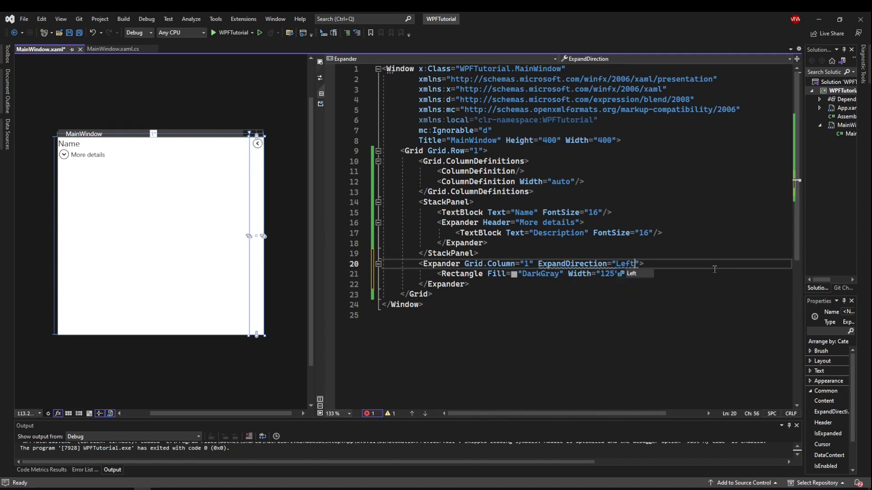
click(418, 294)
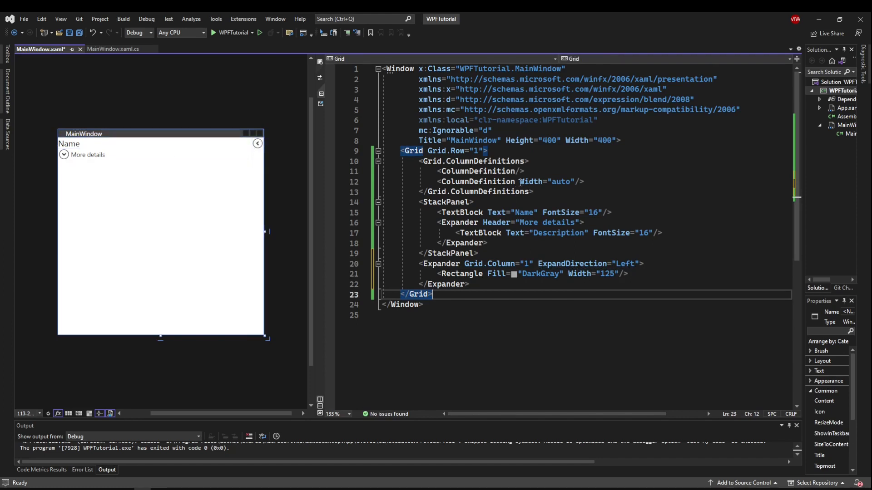
click(510, 181)
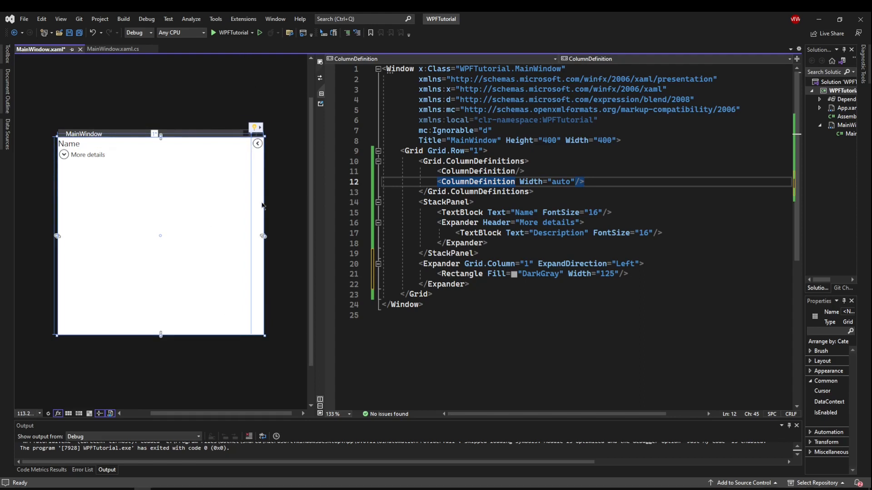
mouse_move(438, 274)
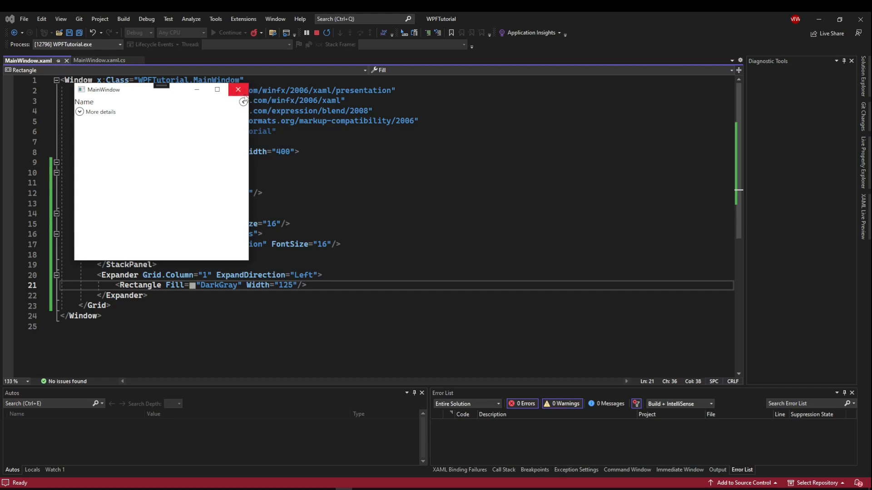
Step: Close the running app window to return to the XAML editor
click(243, 103)
text( Background=")
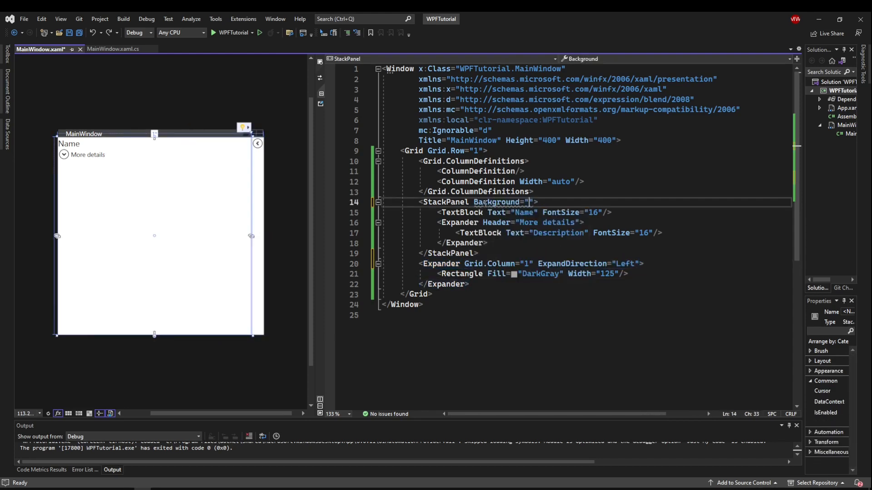
Step: Make the StackPanel background LightBlue and the side pane background DarkGray
text(LightBlue)
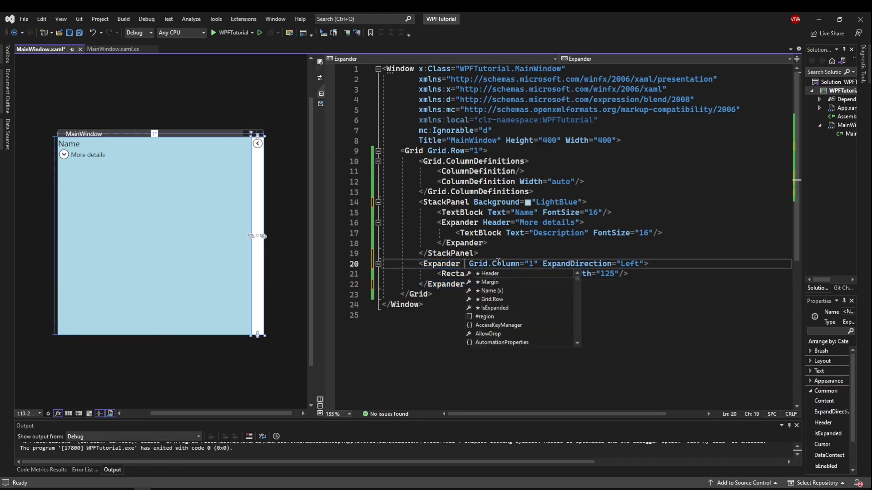
text(Background="Dark)
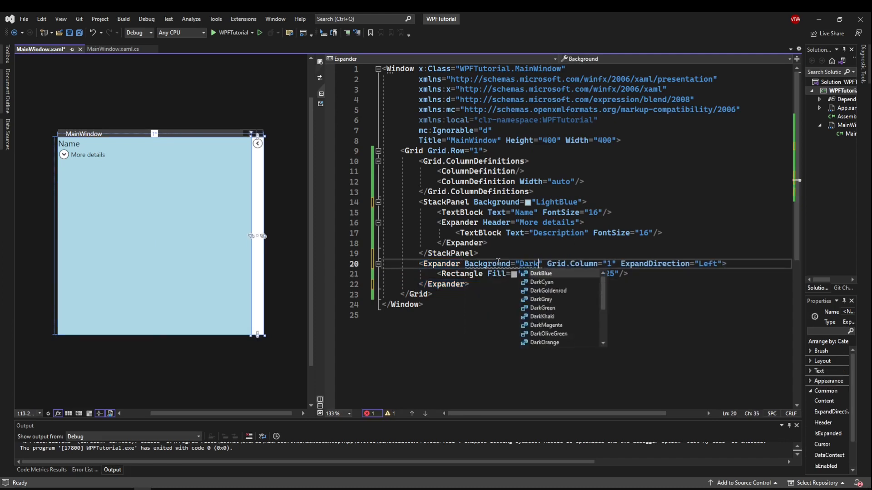
click(540, 299)
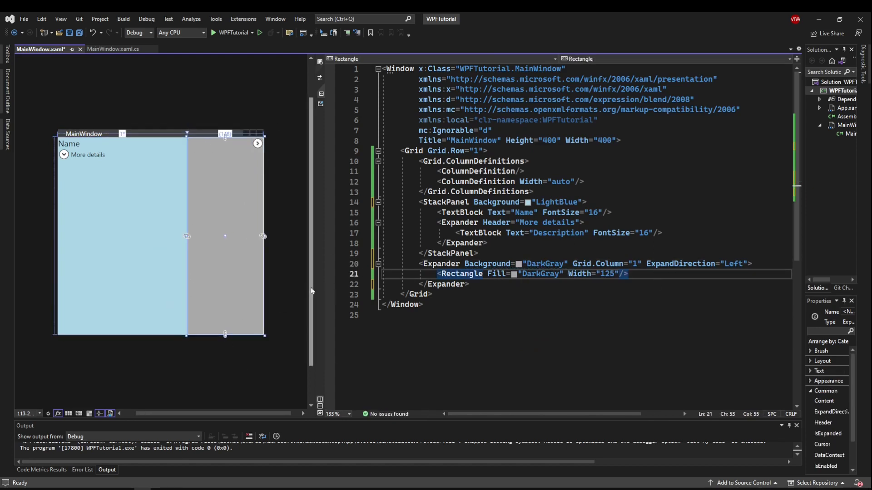
Step: Give the side Expander BorderThickness="0" and run the app to check the pane
click(441, 263)
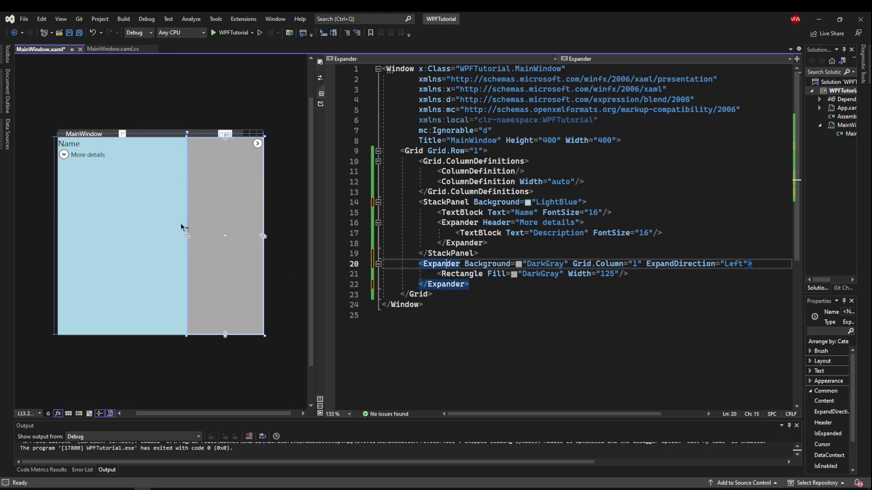
mouse_move(631, 259)
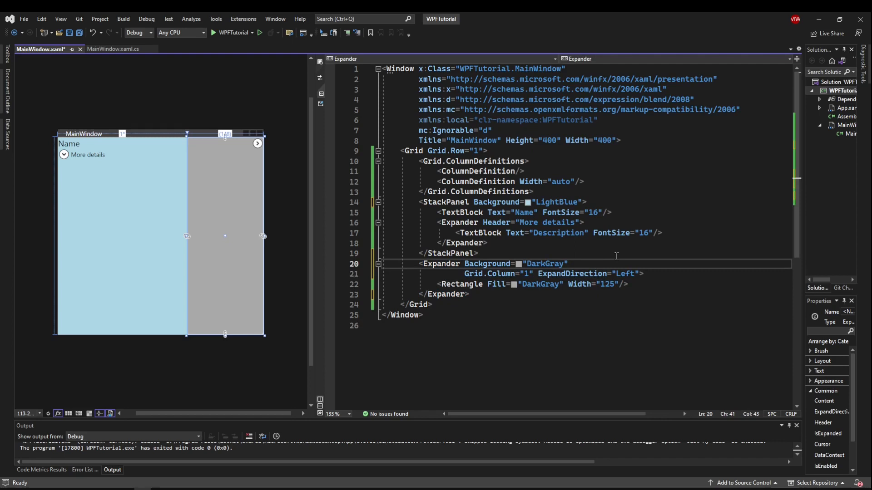
text(Border)
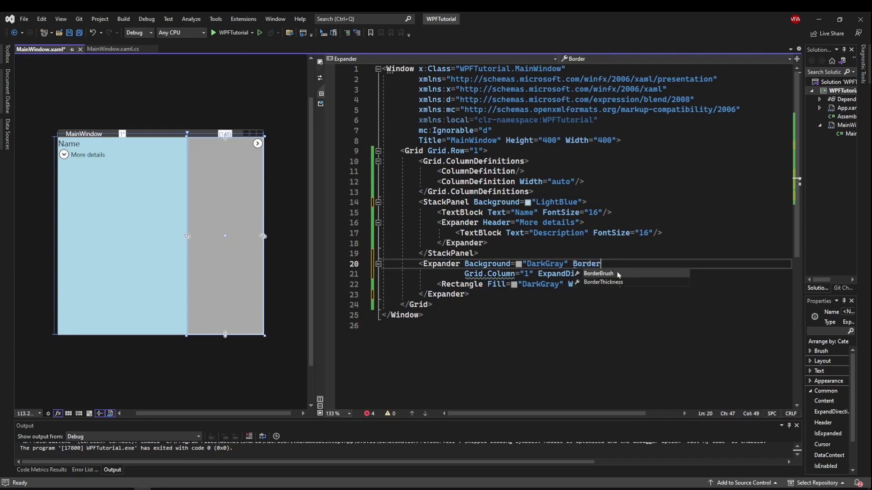
mouse_move(608, 285)
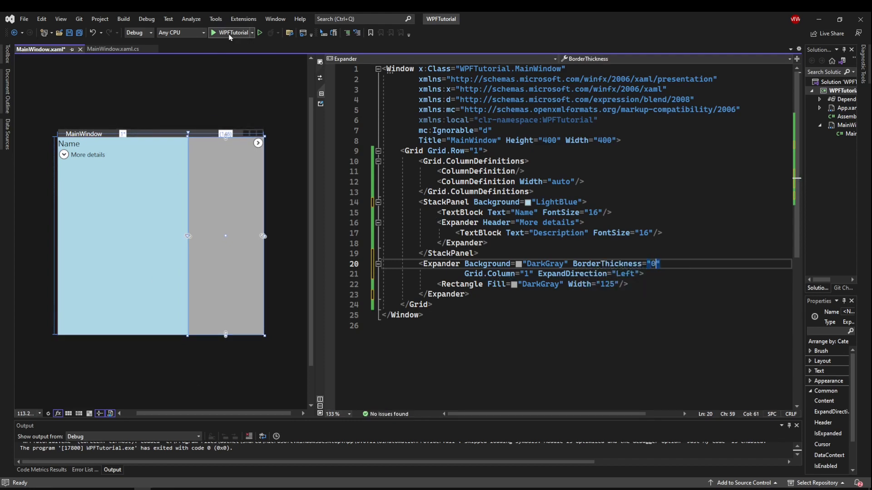
click(213, 33)
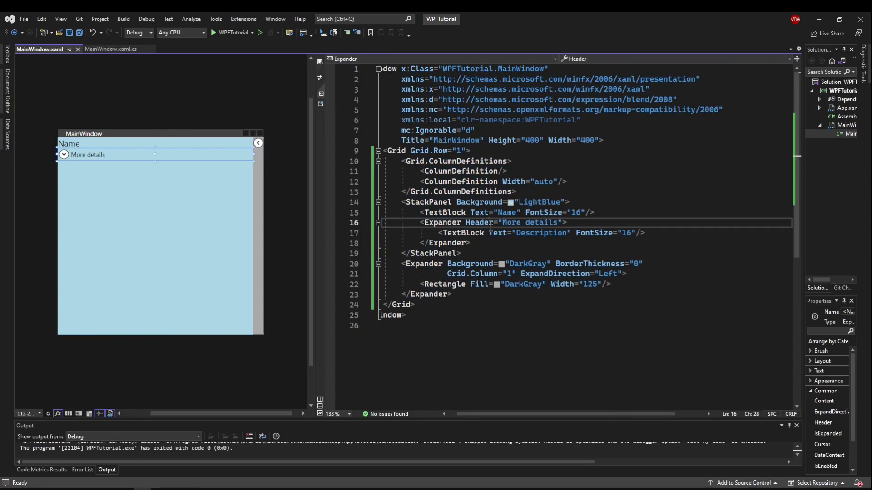
mouse_move(228, 136)
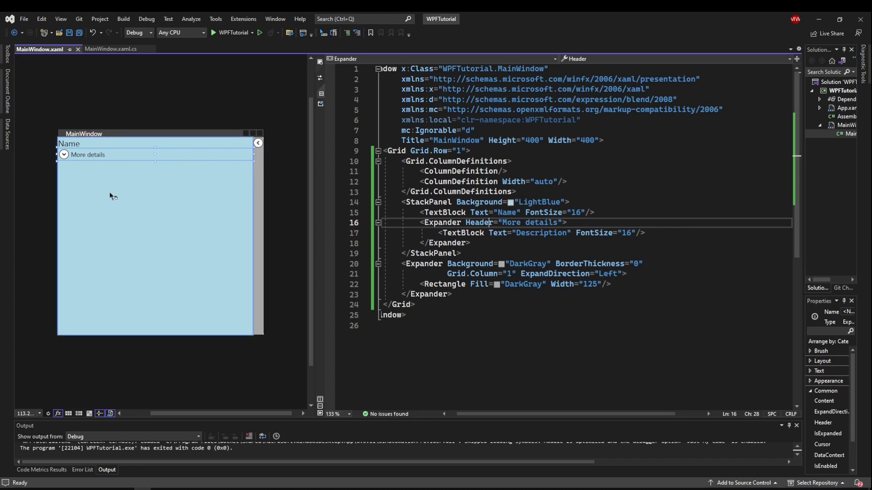
mouse_move(201, 269)
text( Name="expanderDetails)
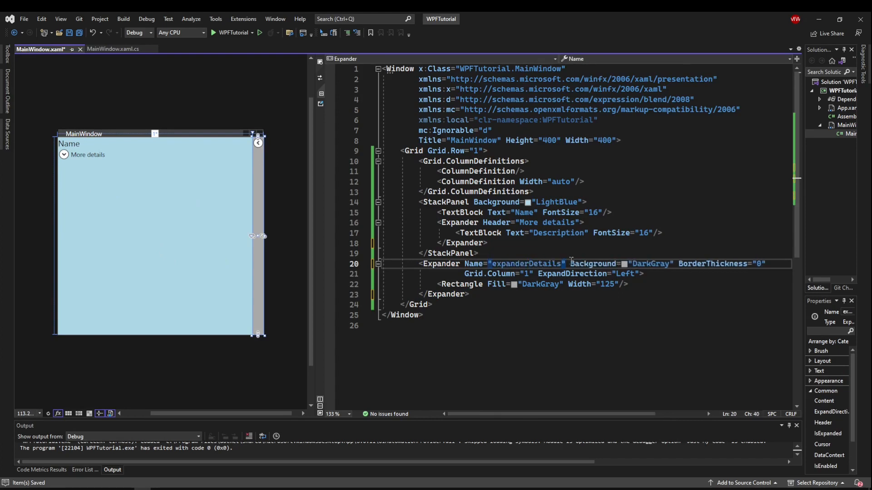
Step: Add a 100x25 "Details" button named btnDetails with Click="btnDetails_Click" and jump to its handler
text(<Button)
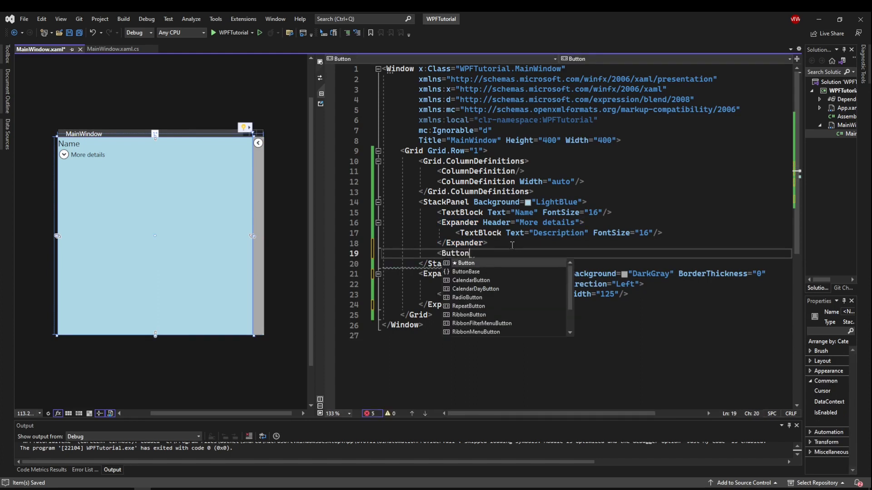
text(x:Name="btnD)
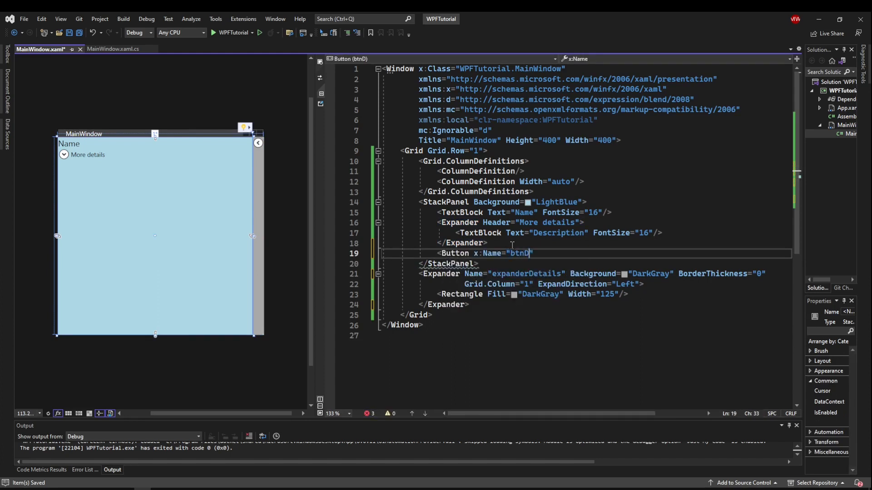
text(etails" W)
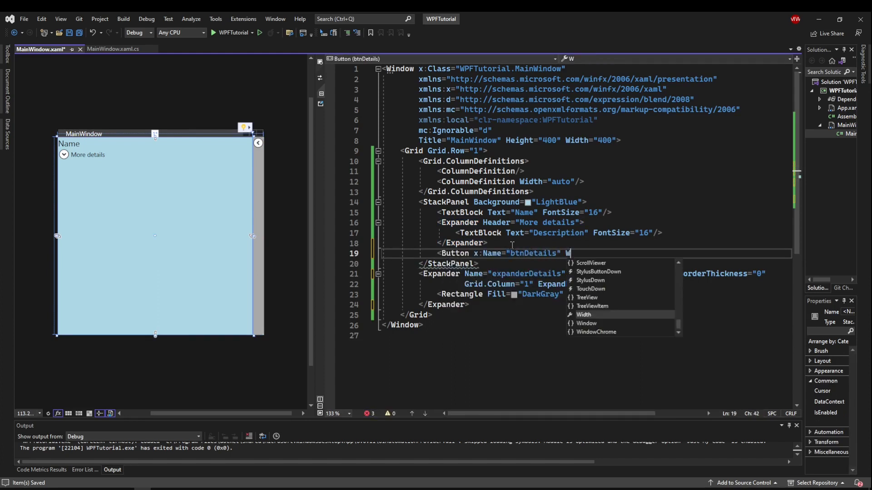
text(idth="100" Height="25" Content="Details)
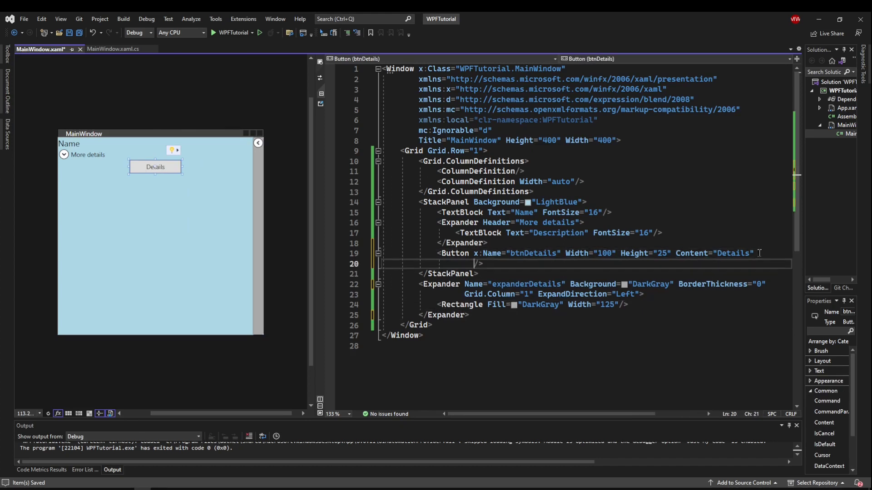
text(Click="btnDetails_Click")
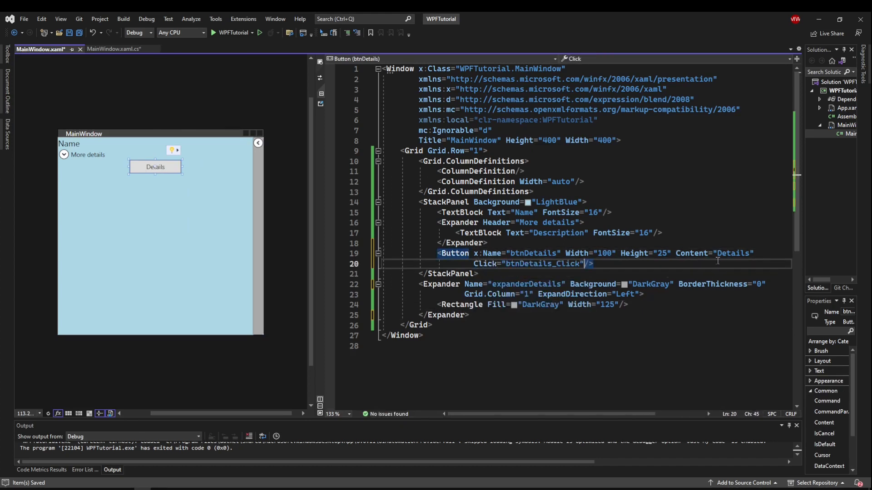
click(111, 49)
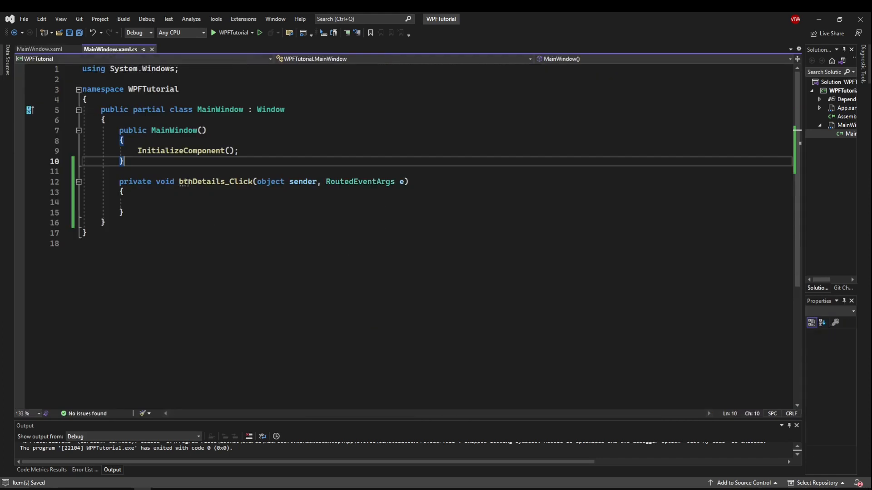
Step: Write expanderDetails.IsExpanded = !expanderDetails.IsExpanded; in btnDetails_Click
text(expanderDetails.Visibility = Visibility.Collapsed;)
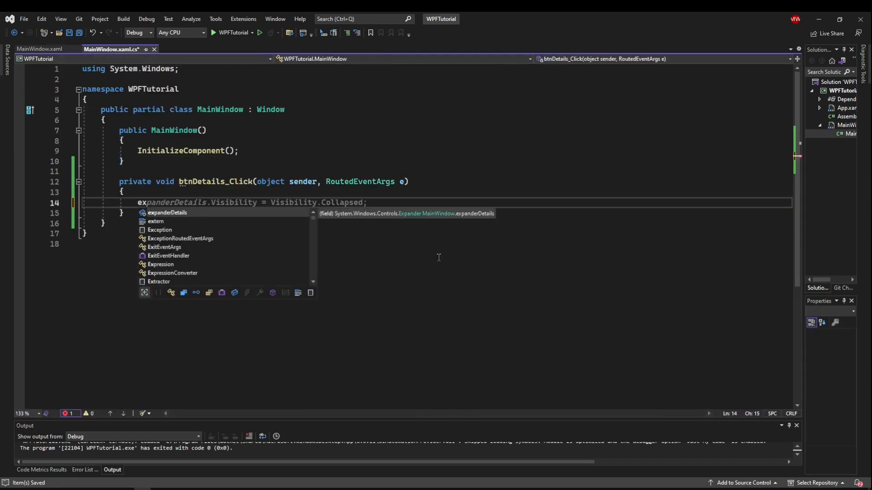
text(panderDetails.IsExpanded)
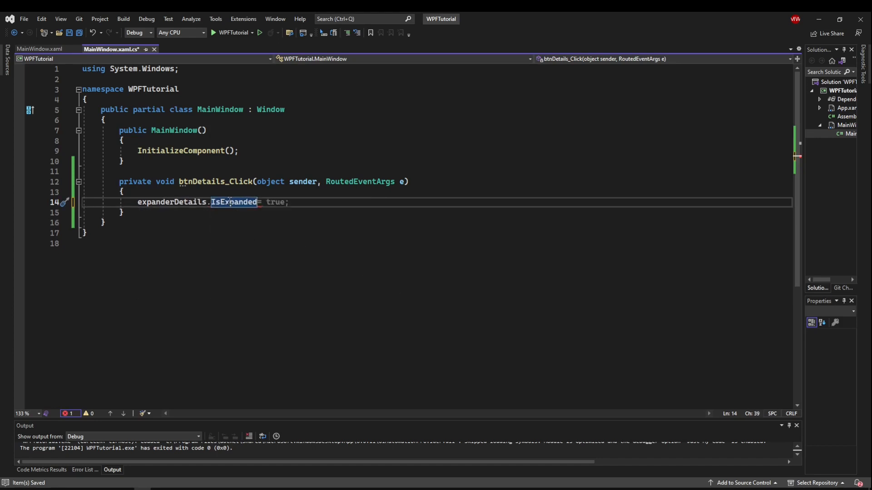
key(Delete)
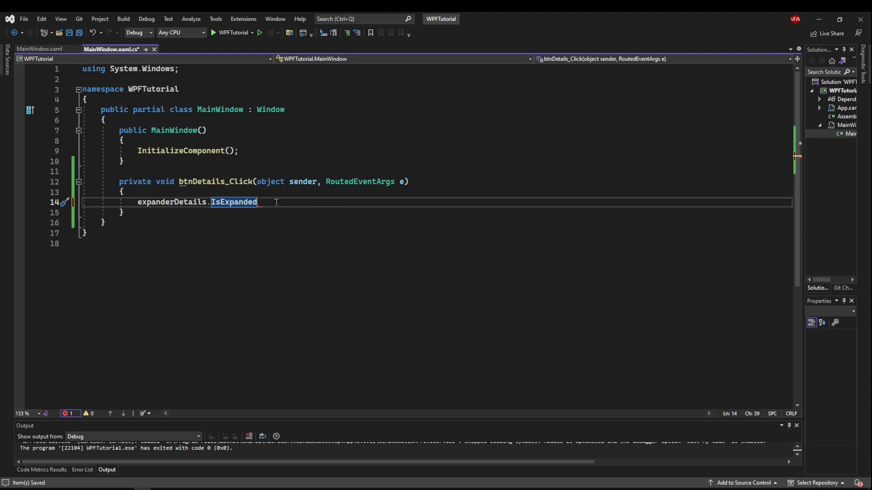
text(= !expanderDetails.IsExpanded;)
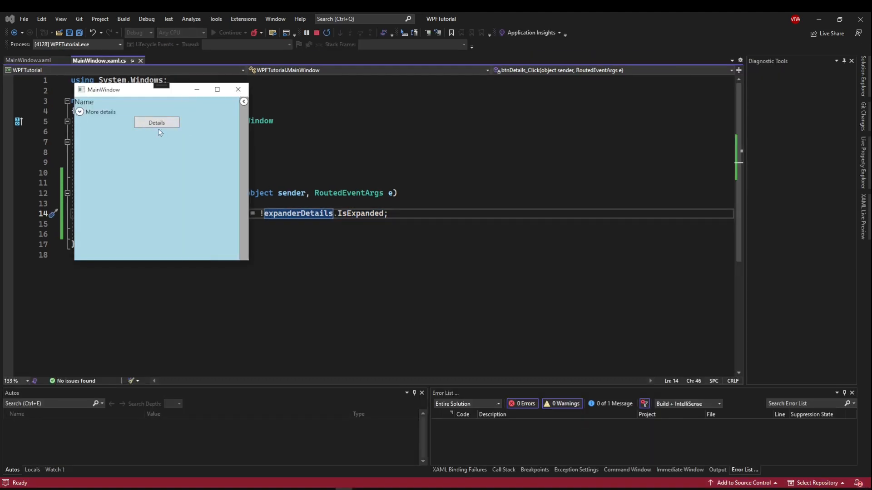
click(156, 123)
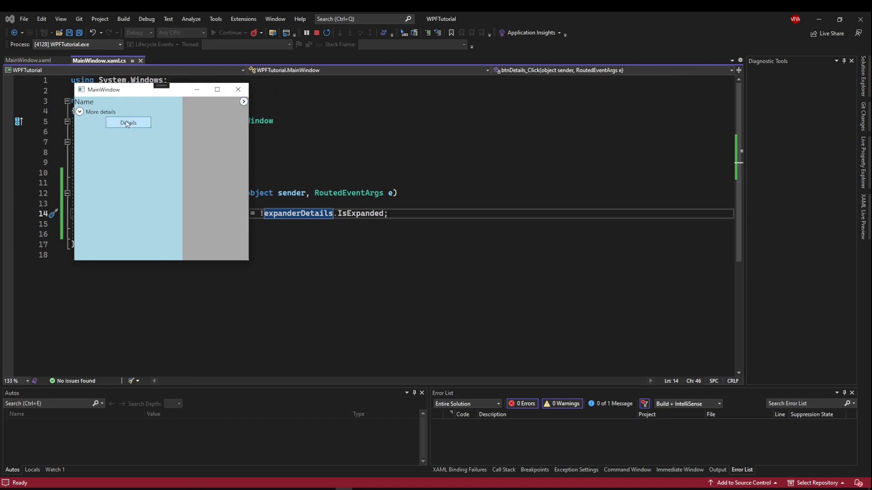
mouse_move(225, 113)
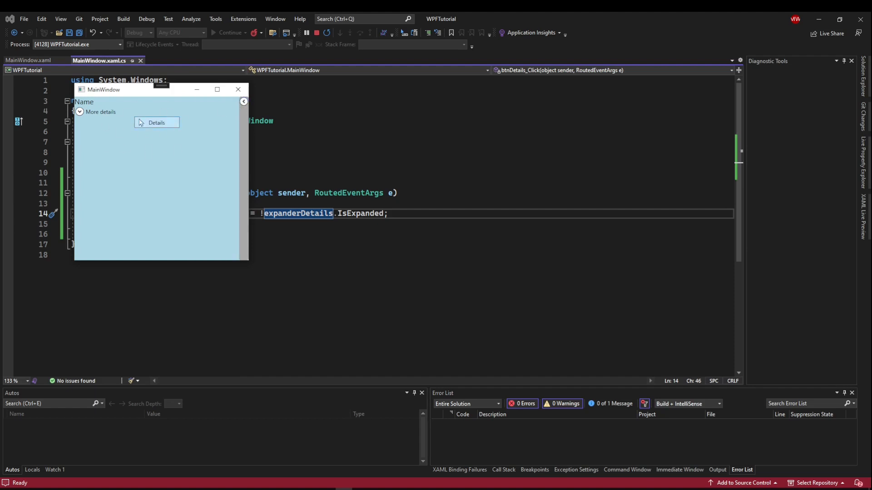
mouse_move(147, 132)
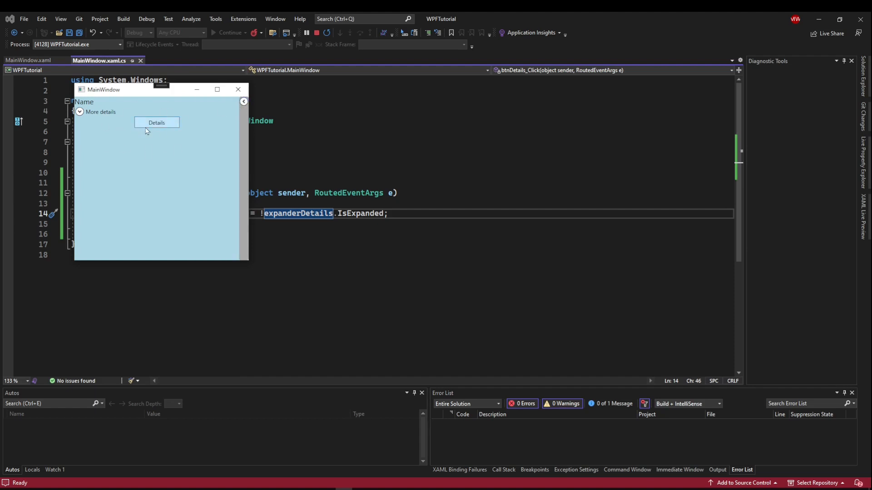
mouse_move(163, 126)
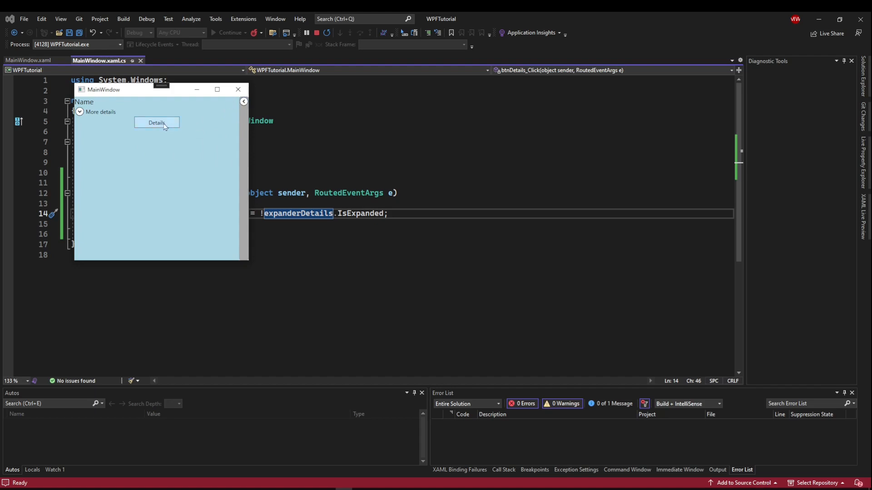